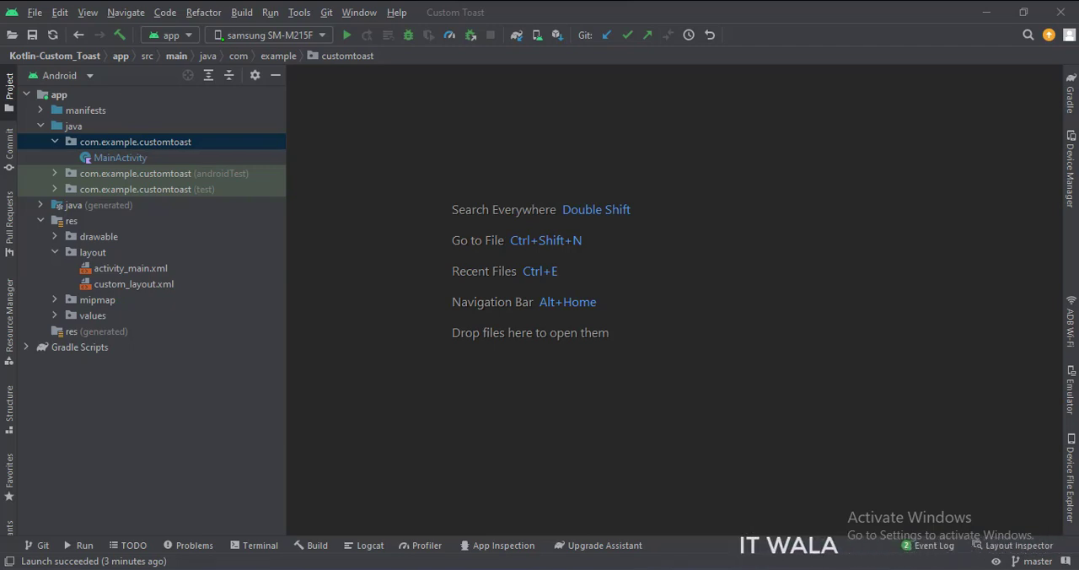
- Open activity_main.xml from res/layout in the Design editor
double_click(130, 268)
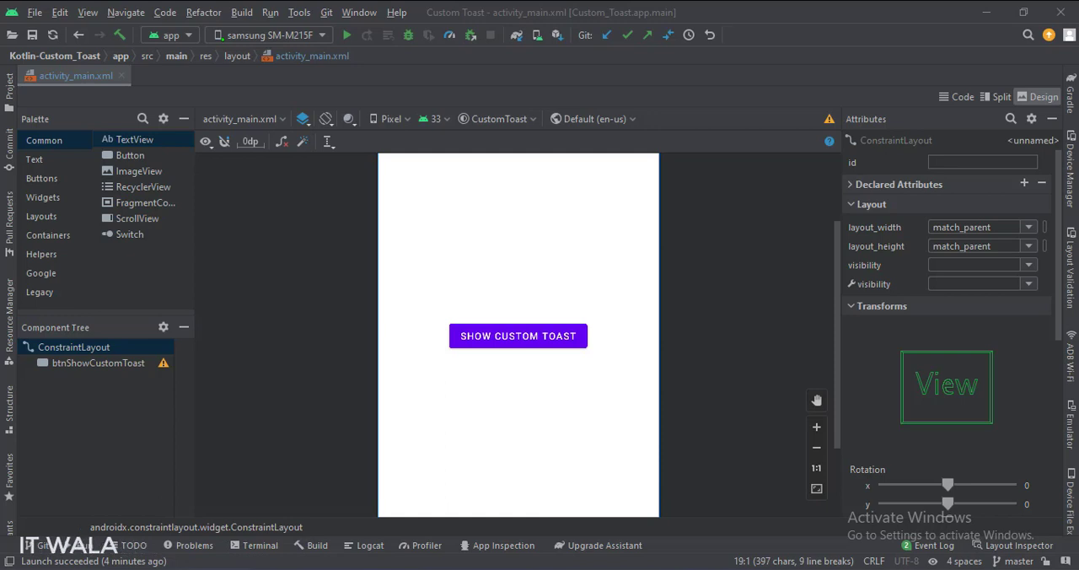
- Scroll through activity_main.xml's XML, then view custom_layout.xml as code
click(962, 96)
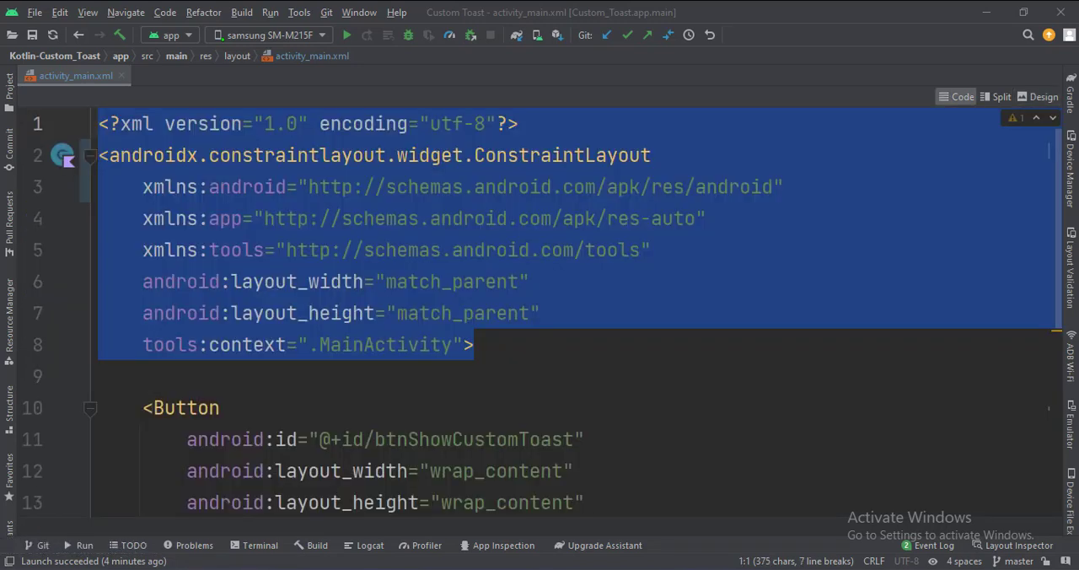
scroll(down, 3)
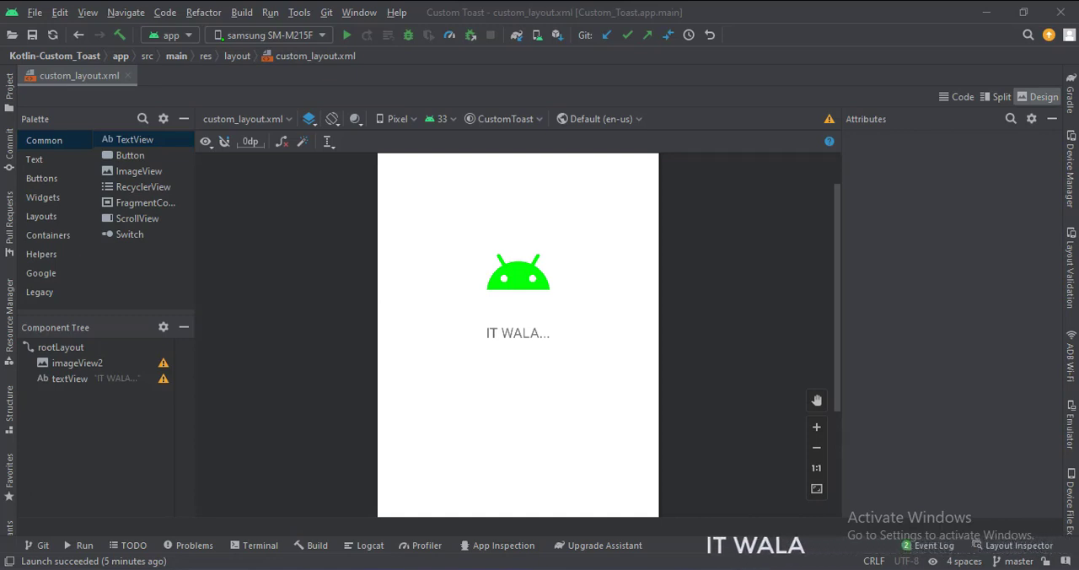
click(961, 96)
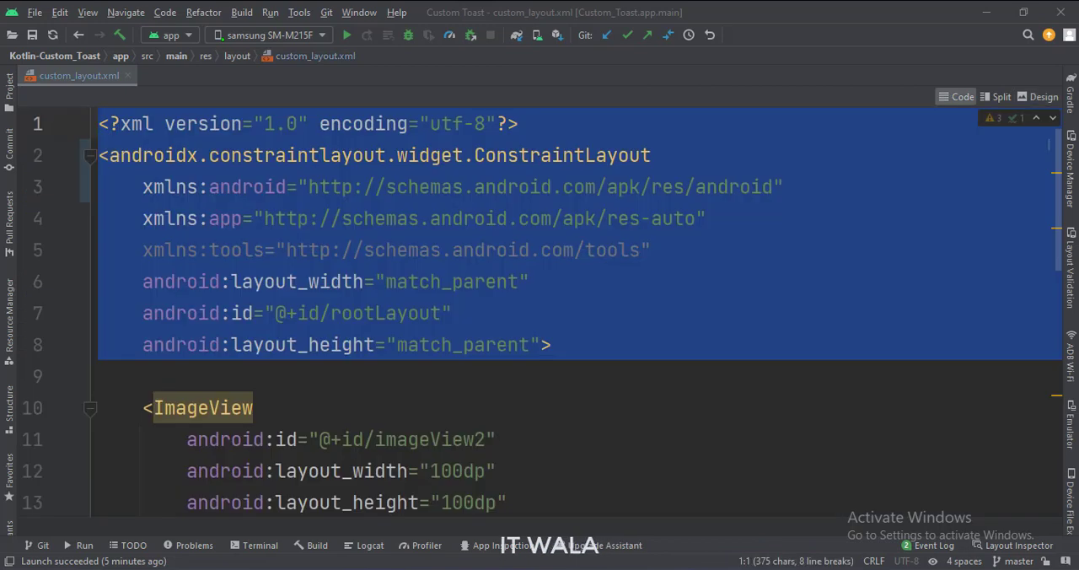
- Scroll custom_layout.xml down to the TextView, then open MainActivity.kt
scroll(down, 3)
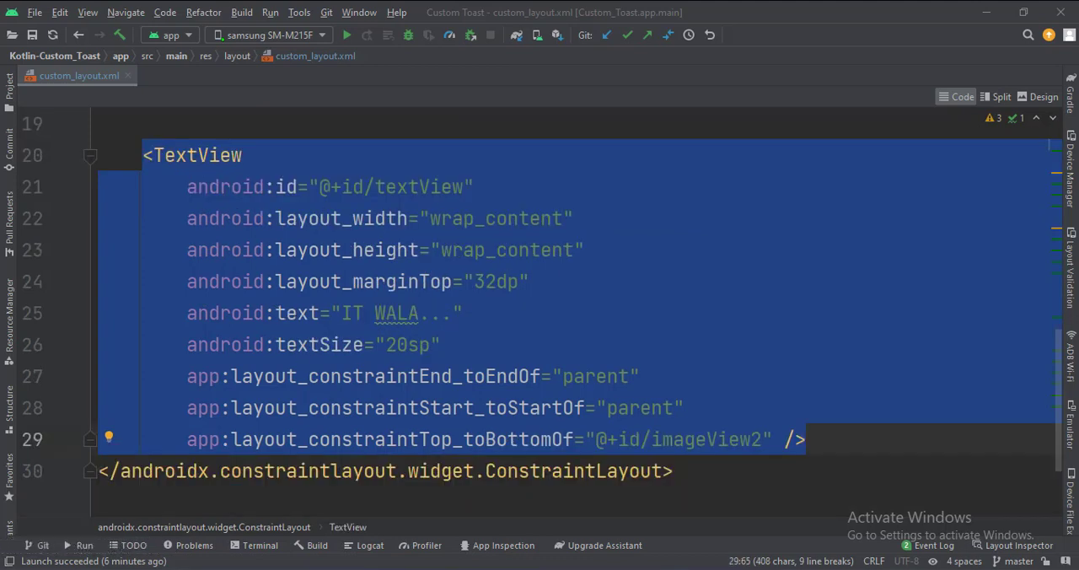
click(71, 75)
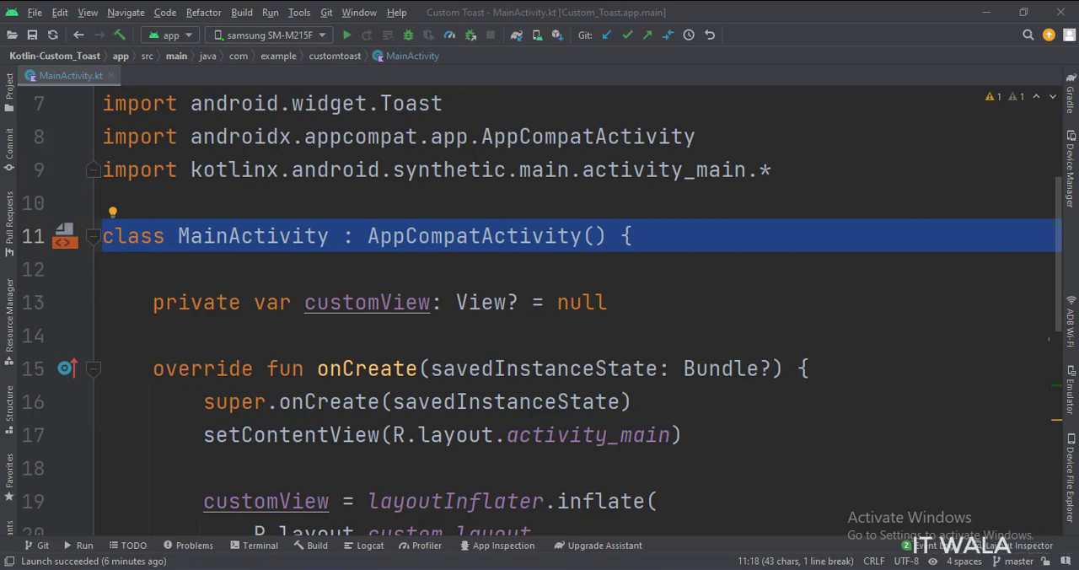
- Scroll through MainActivity.kt, then tap SHOW CUSTOM TOAST on the mirrored phone
scroll(down, 3)
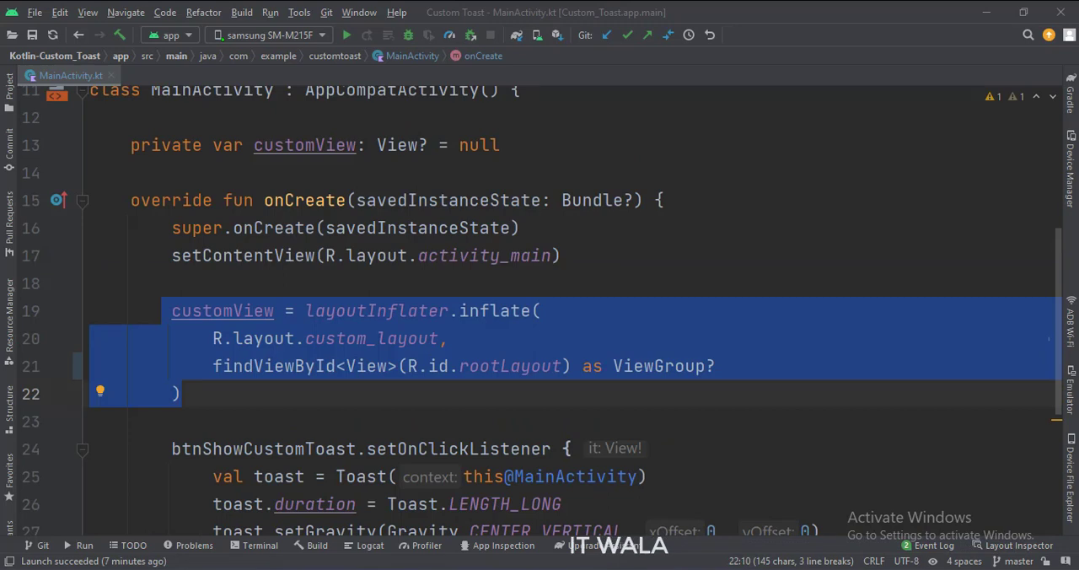
scroll(down, 3)
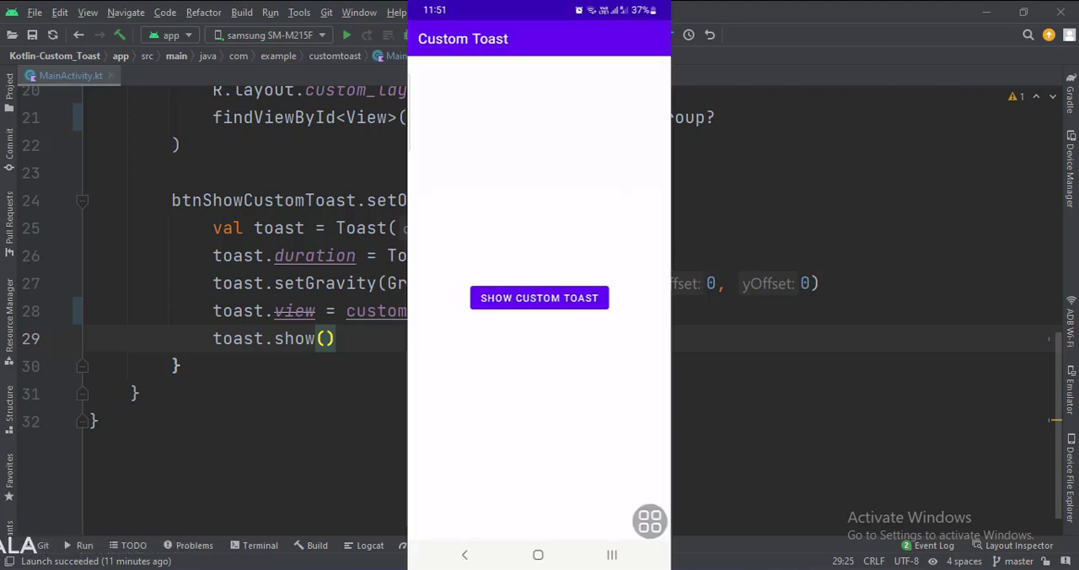
click(539, 298)
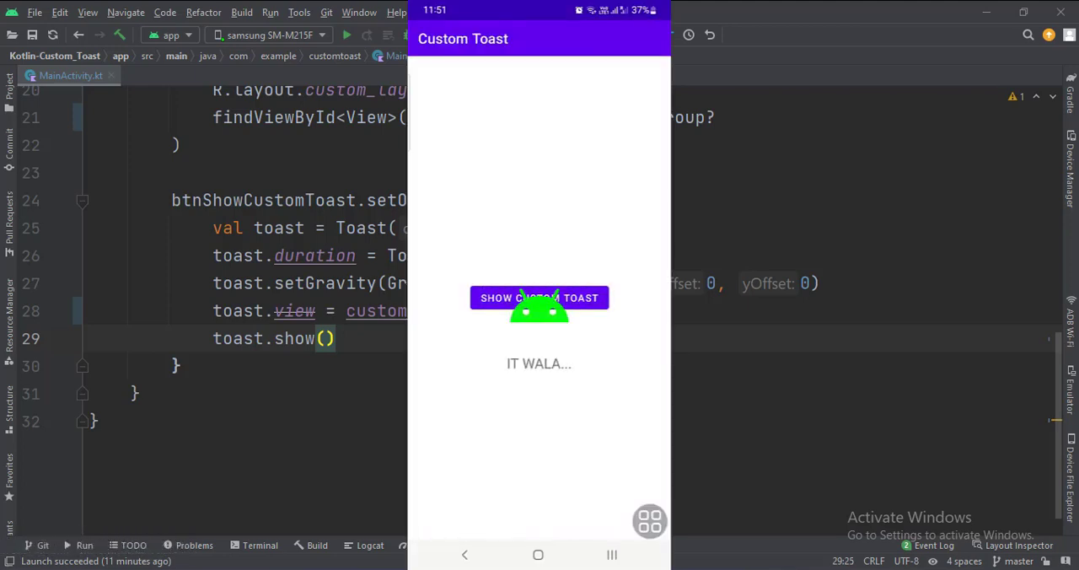